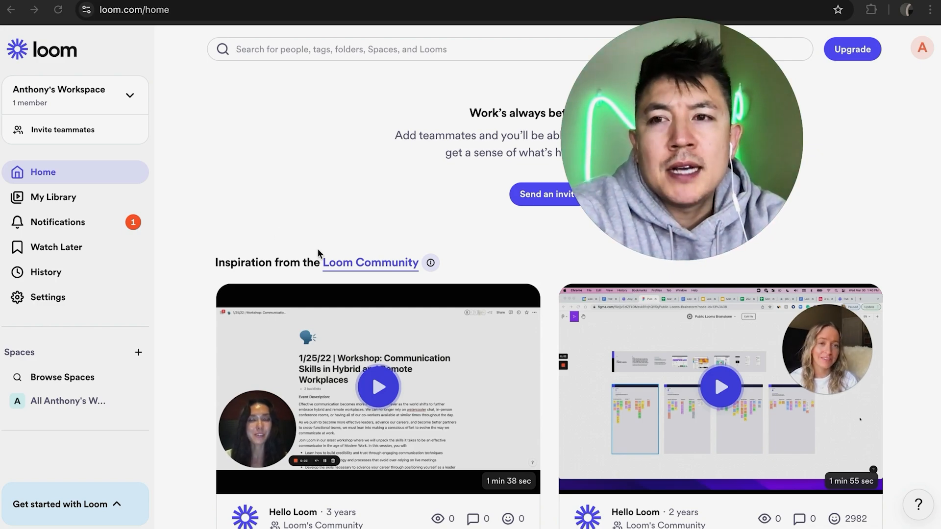
pyautogui.moveTo(75, 58)
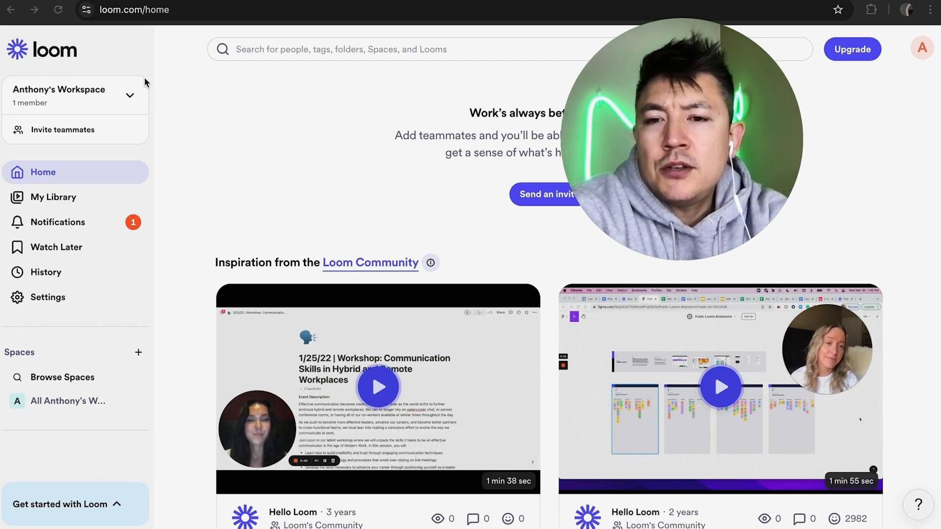
pyautogui.moveTo(220, 157)
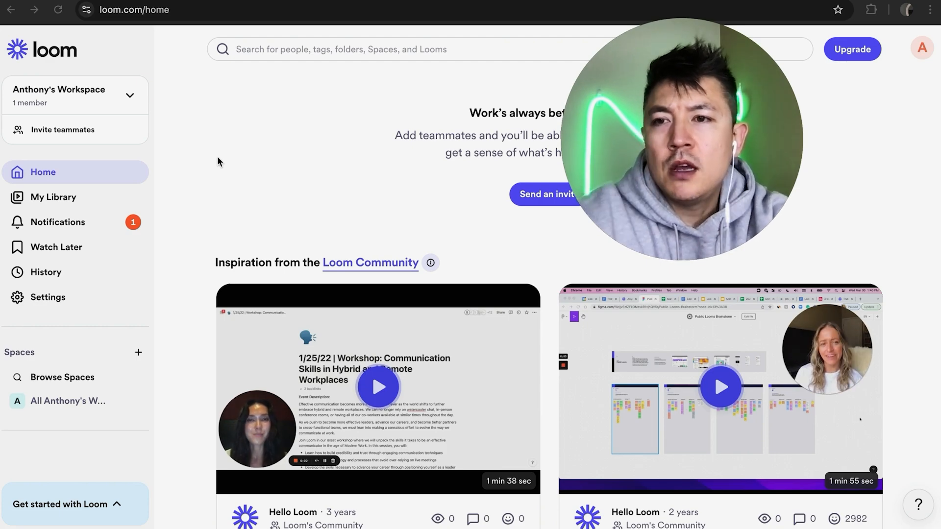
pyautogui.moveTo(90, 202)
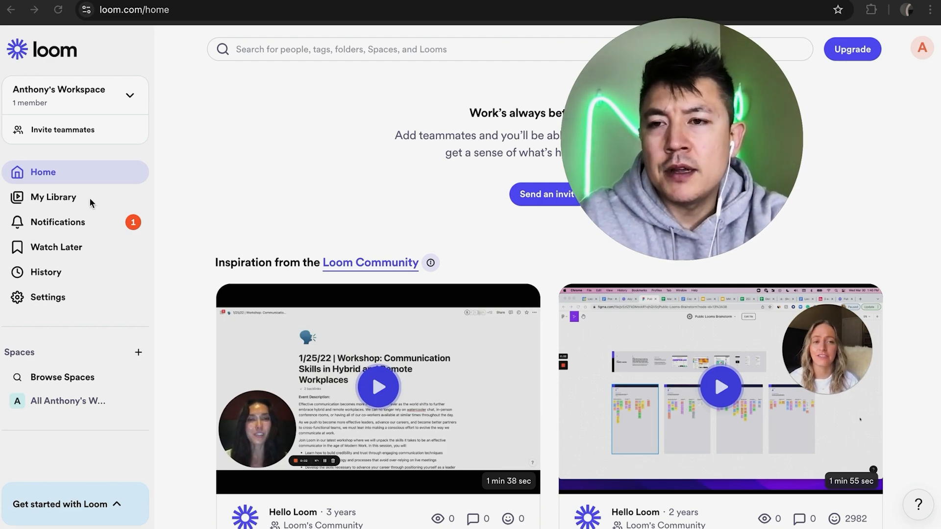
# Step: Switch from the home feed to My Library, listing the workspace's recorded videos
pyautogui.click(53, 197)
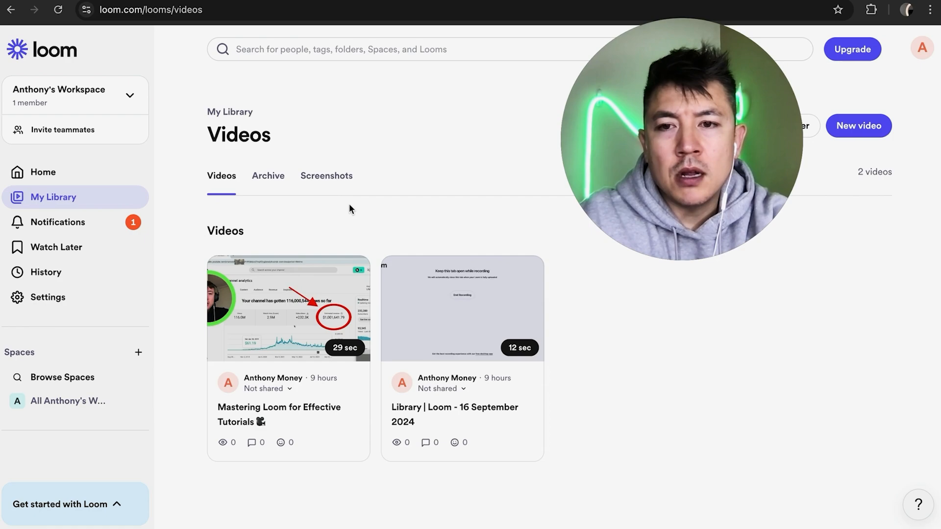
pyautogui.moveTo(614, 389)
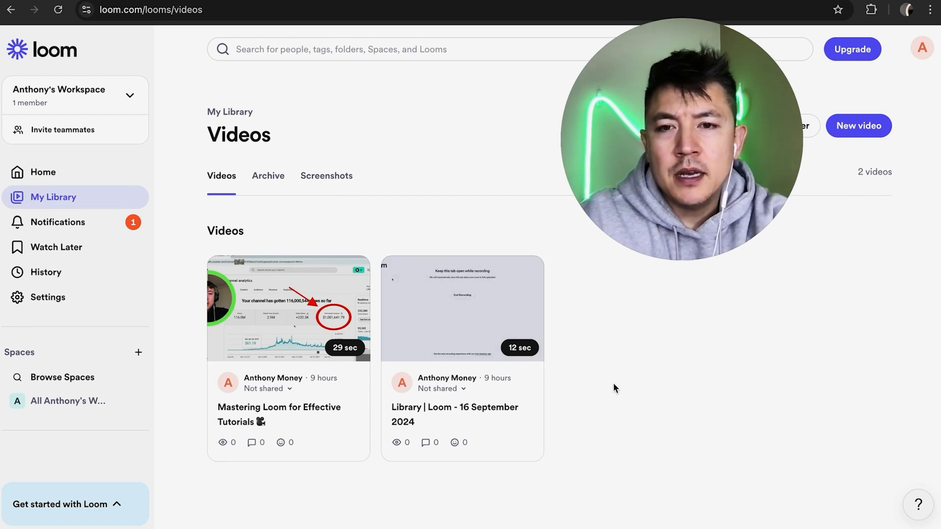
pyautogui.moveTo(347, 228)
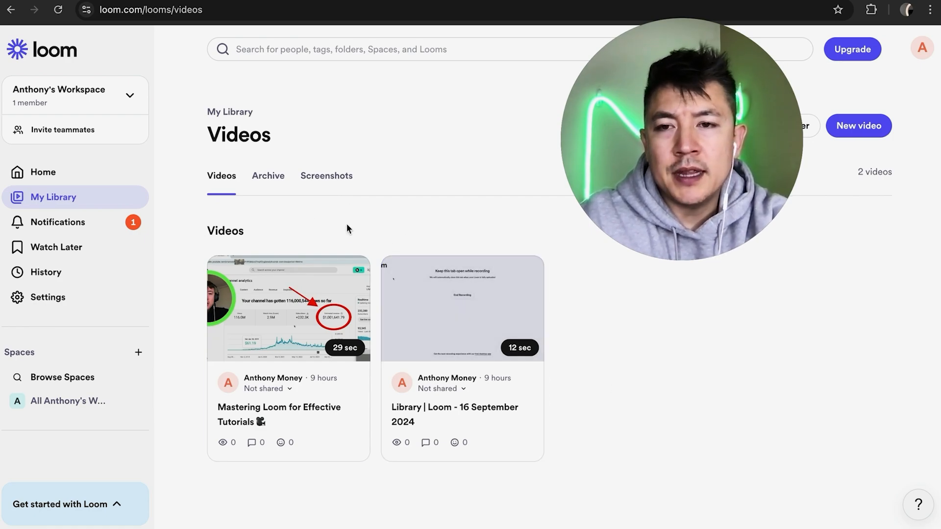
# Step: Open 'Mastering Loom for Effective Tutorials' and show its time-stamped transcript
pyautogui.click(288, 309)
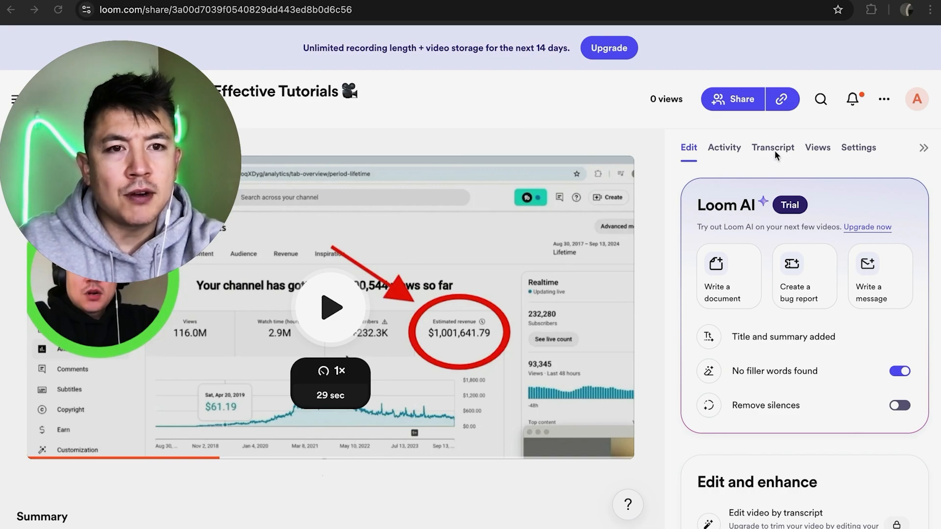
pyautogui.click(772, 147)
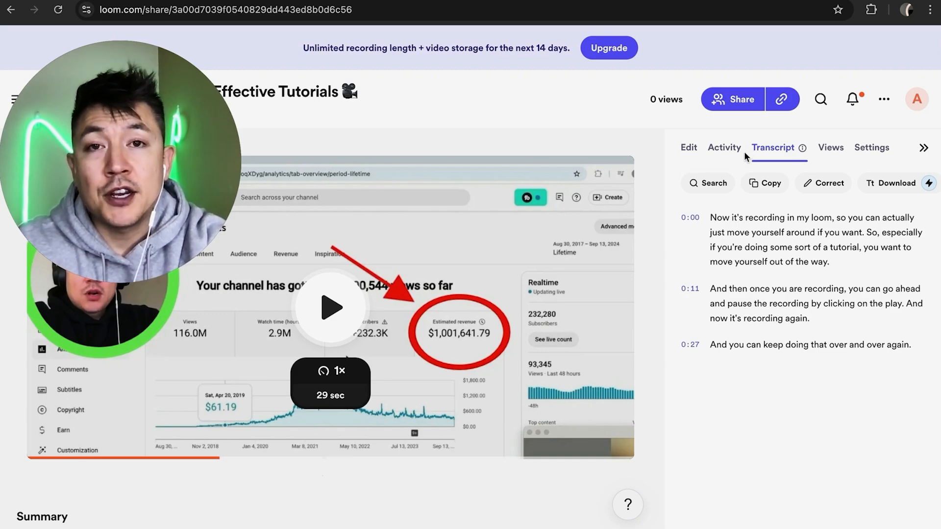
pyautogui.moveTo(512, 155)
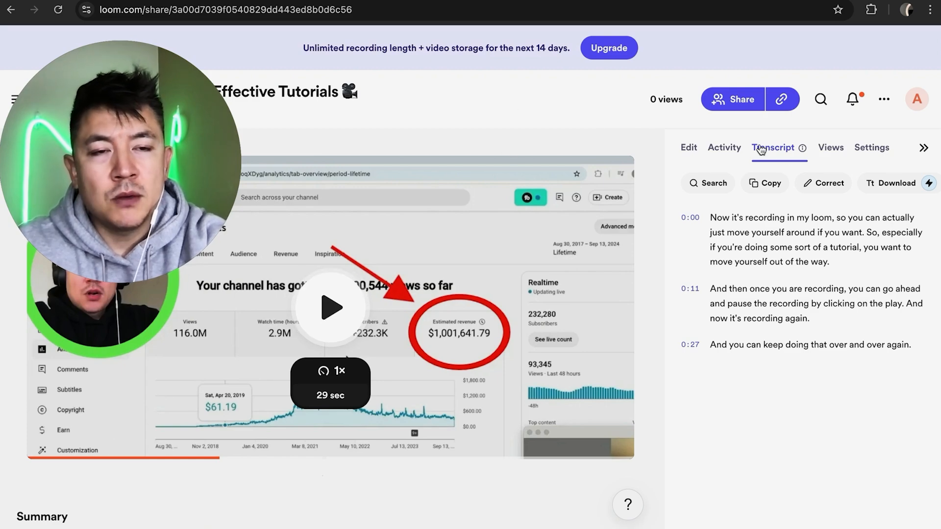
pyautogui.moveTo(803, 148)
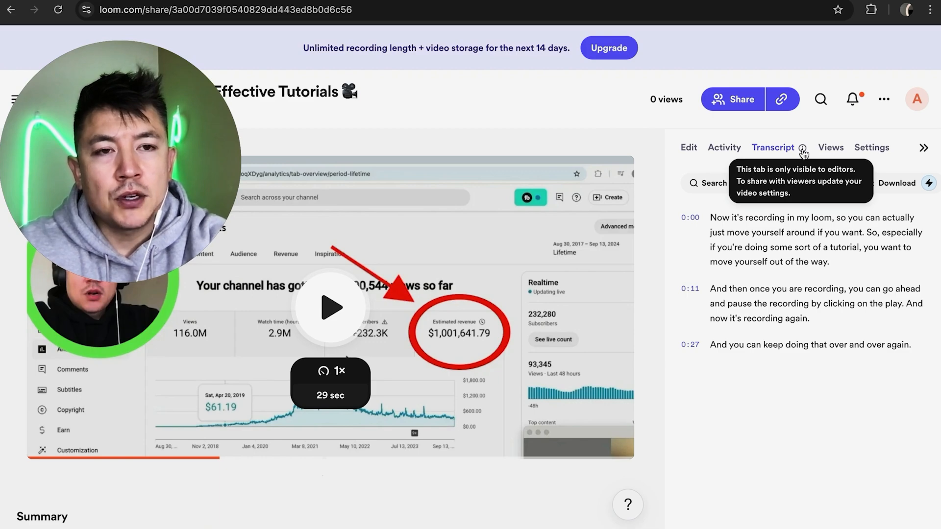
pyautogui.moveTo(686, 126)
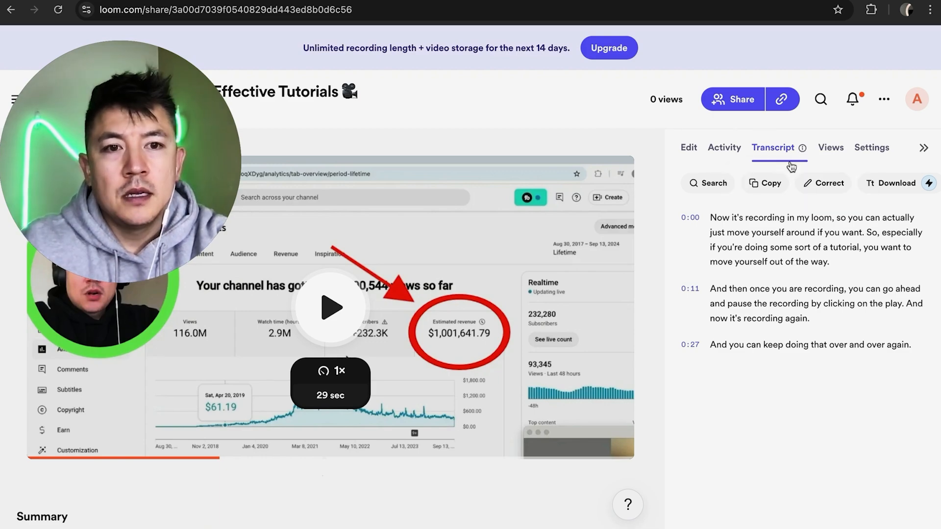
pyautogui.moveTo(745, 413)
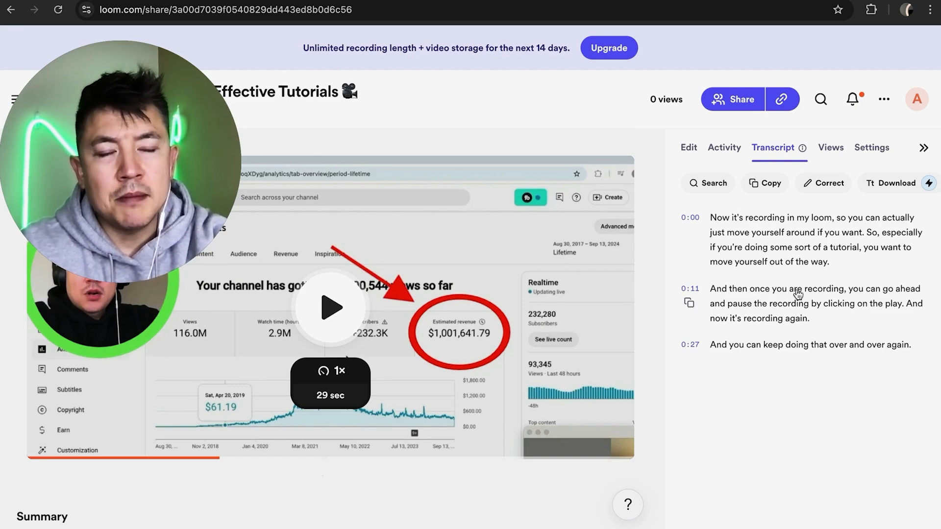
# Step: Keep the Transcript panel shown beside the player instead of the editing options
pyautogui.click(770, 183)
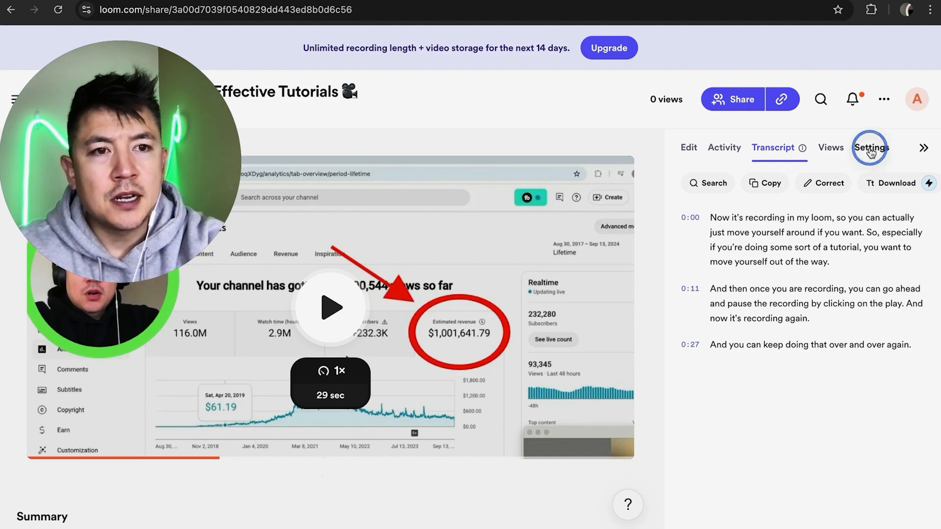
# Step: In Settings > Audience, switch on the Transcript toggle so viewers can access it
pyautogui.click(869, 148)
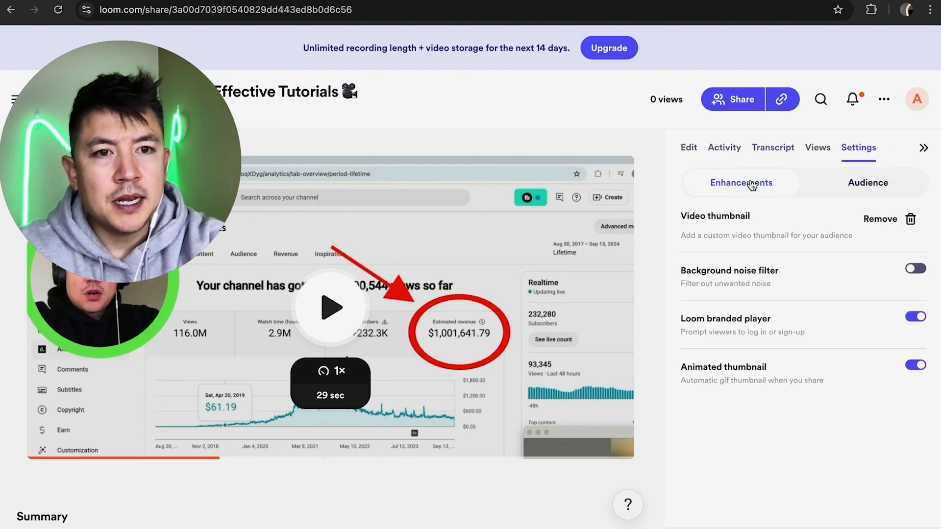
pyautogui.click(867, 183)
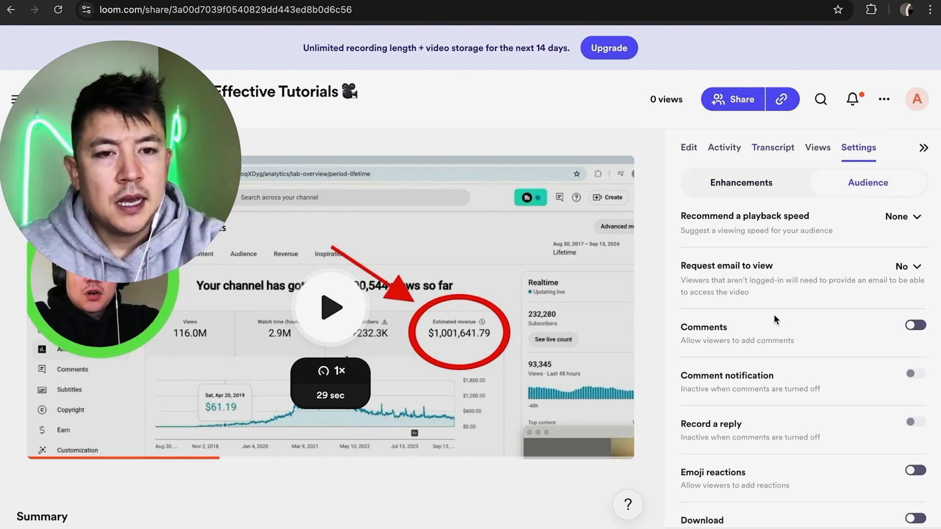
pyautogui.scroll(-3)
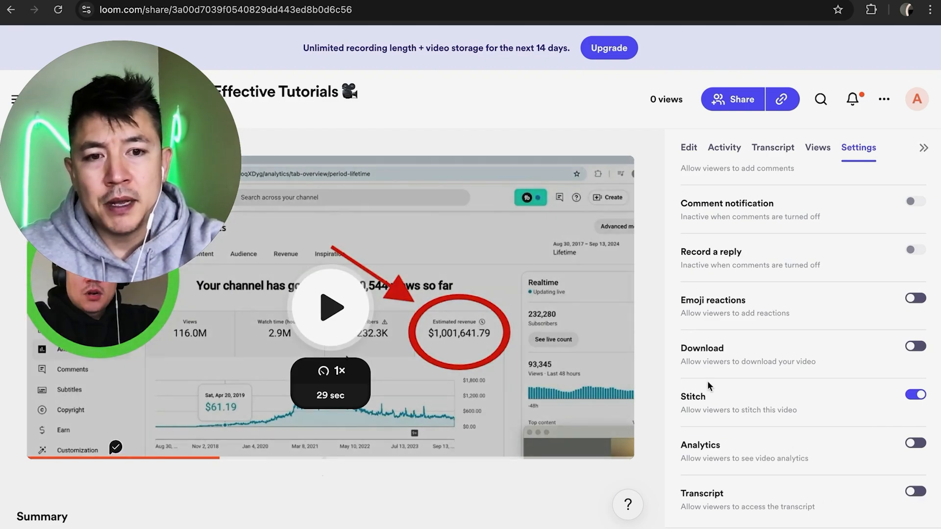
pyautogui.click(914, 492)
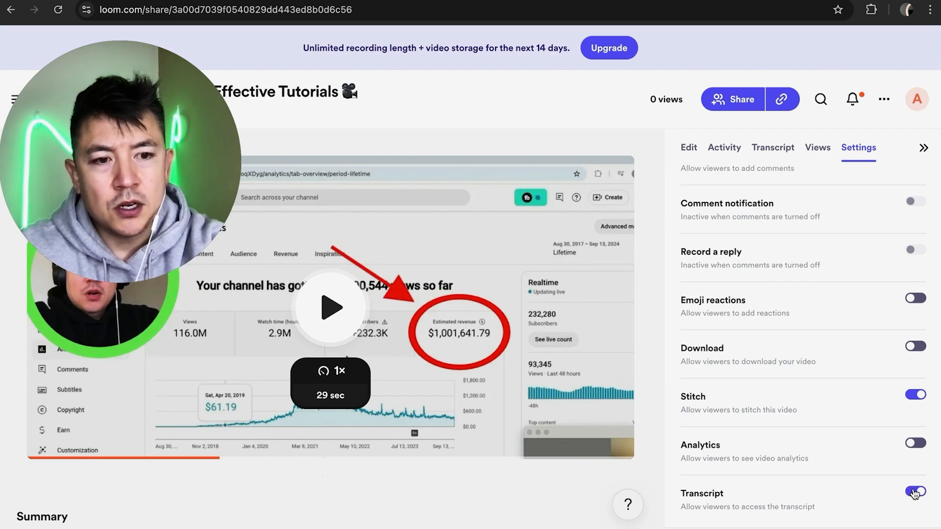
pyautogui.scroll(-3)
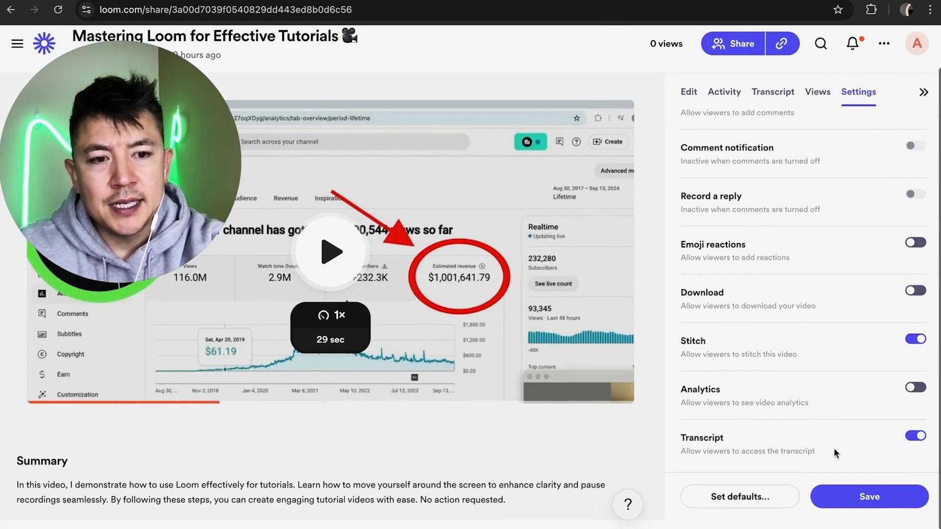